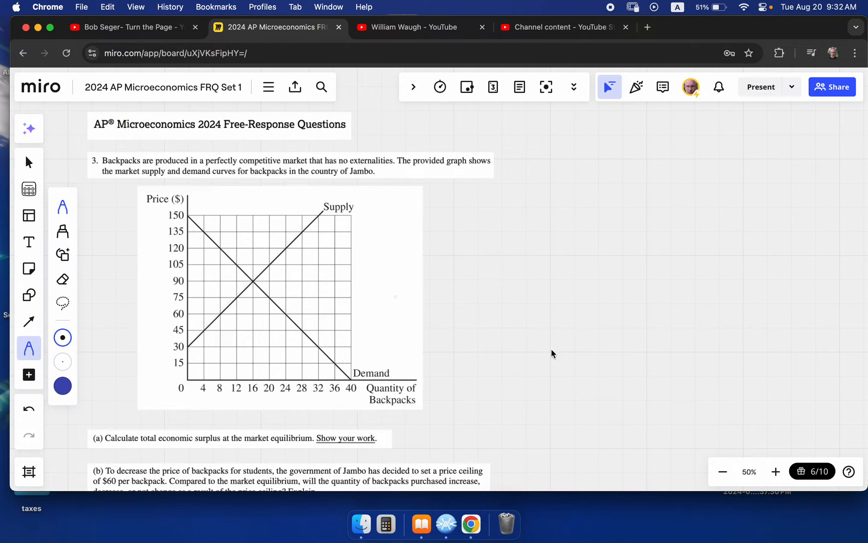
pyautogui.moveTo(157, 149)
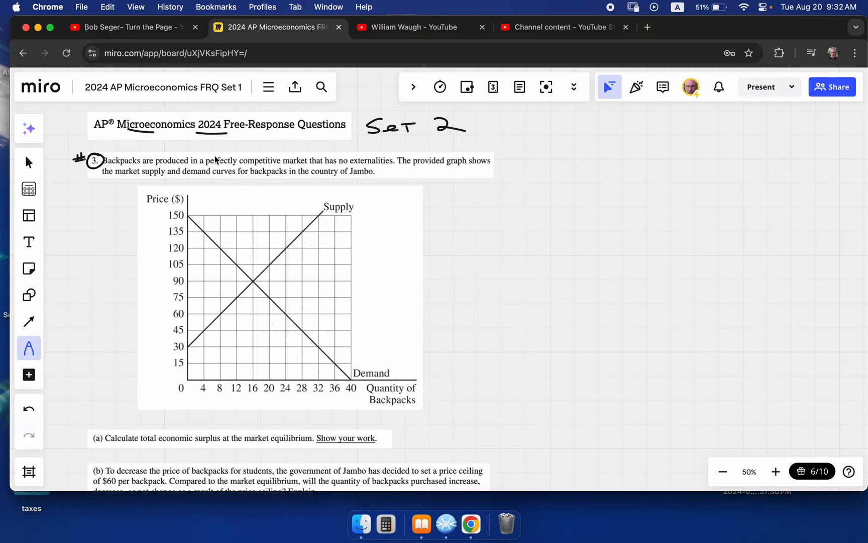
pyautogui.moveTo(401, 176)
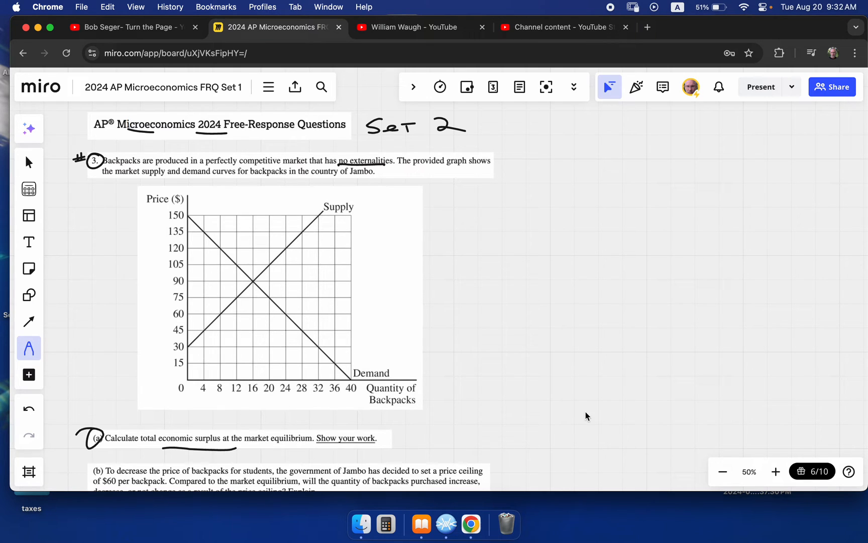
# Step: Scroll the graph into view to outline the CS and PS triangles and note ½·b·h
pyautogui.scroll(-3)
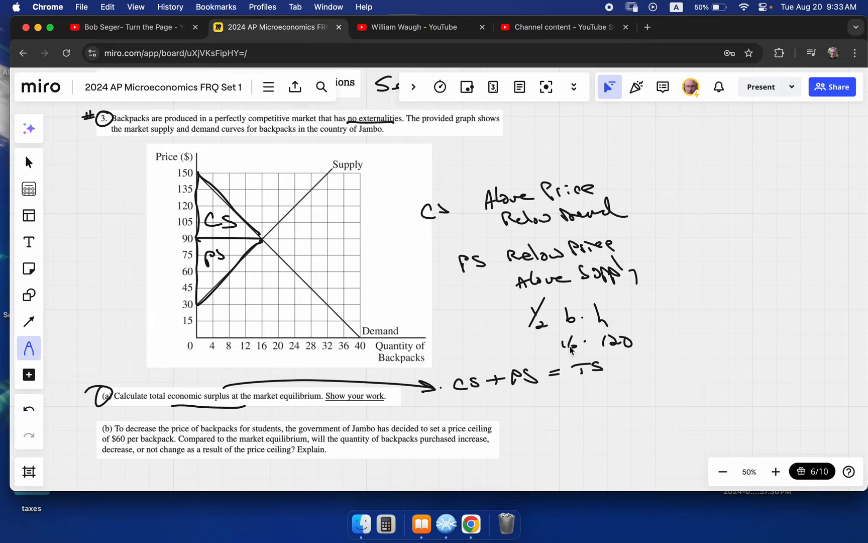
# Step: Compute 16·120÷2 = 960 in the Calculator app, then close it
pyautogui.click(29, 189)
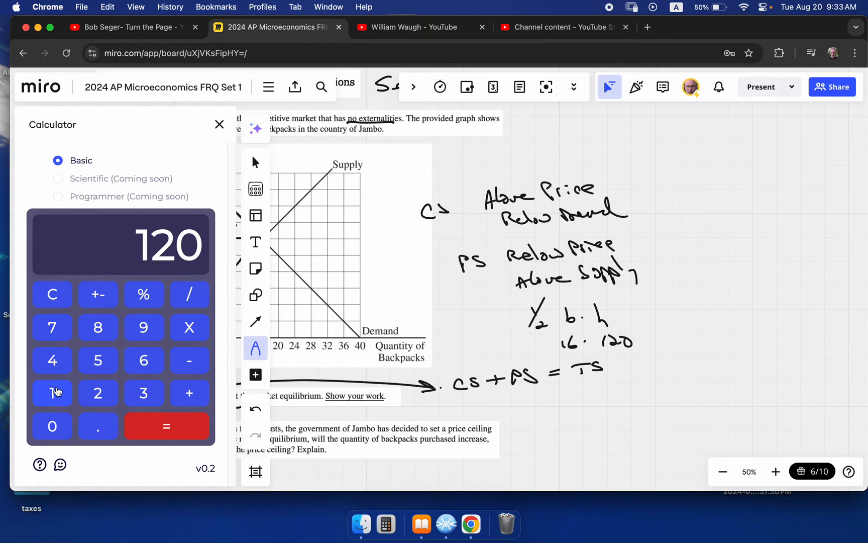
pyautogui.click(166, 426)
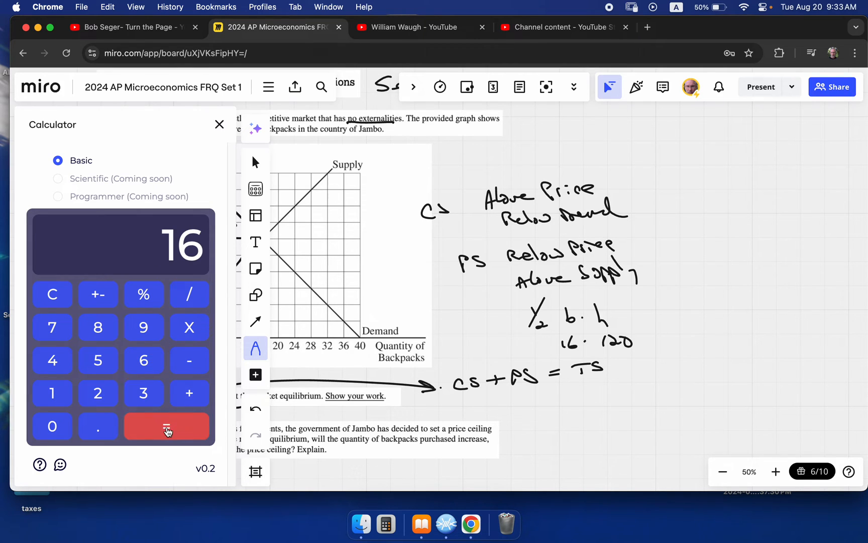
pyautogui.click(166, 426)
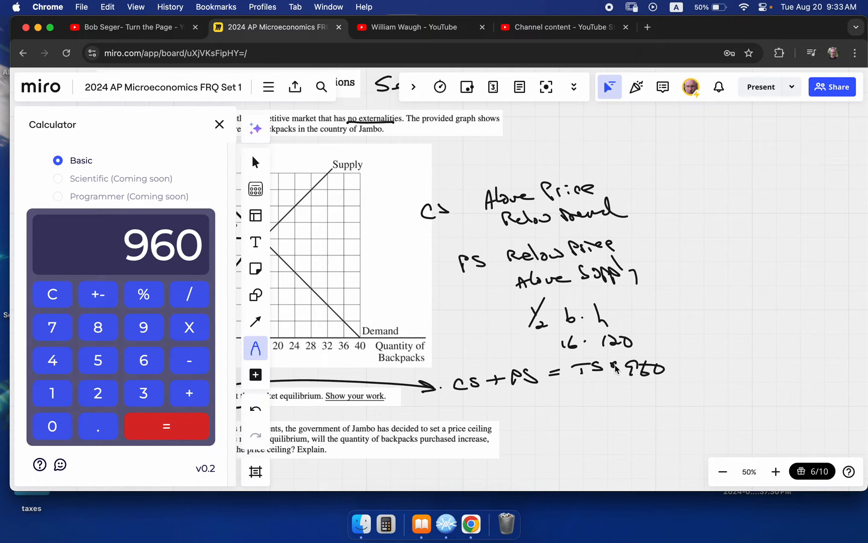
pyautogui.click(219, 124)
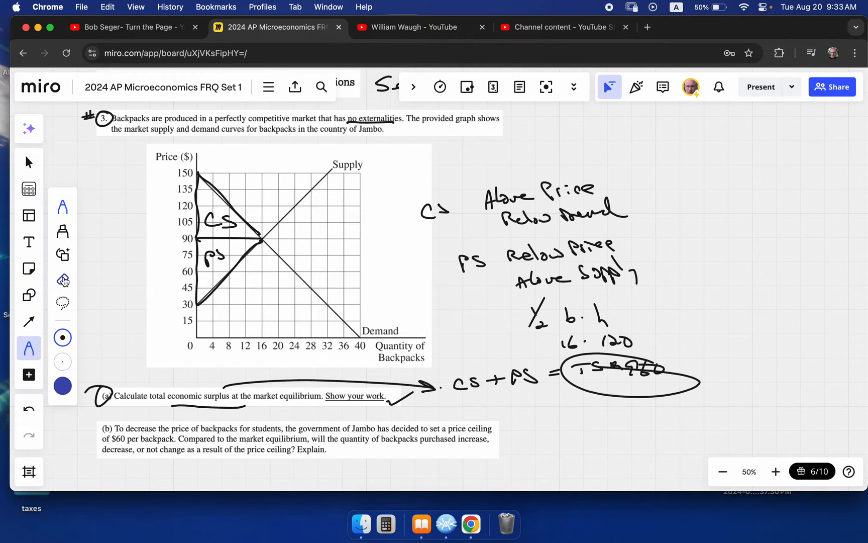
# Step: Erase the CS/PS marks, pen the $60 ceiling with Qs 8, Qd 24, shortage and DWL, then erase a stray mark
pyautogui.click(30, 348)
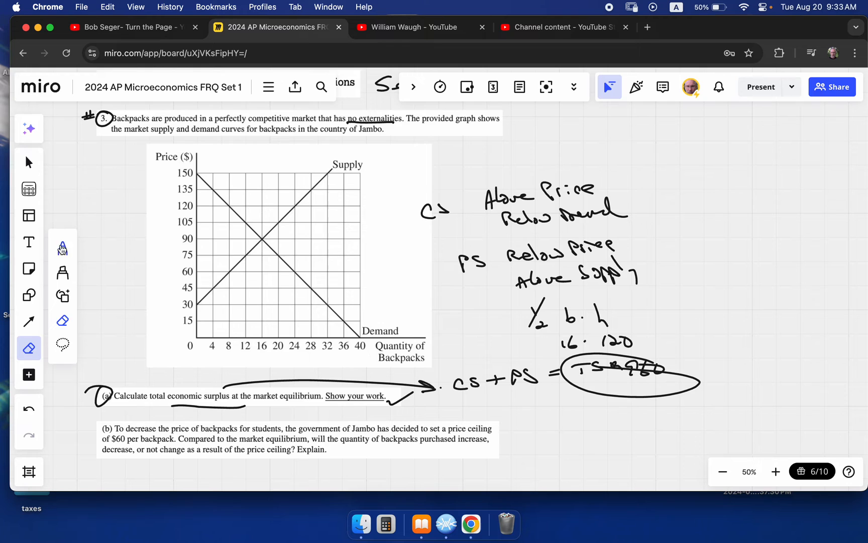
pyautogui.click(29, 347)
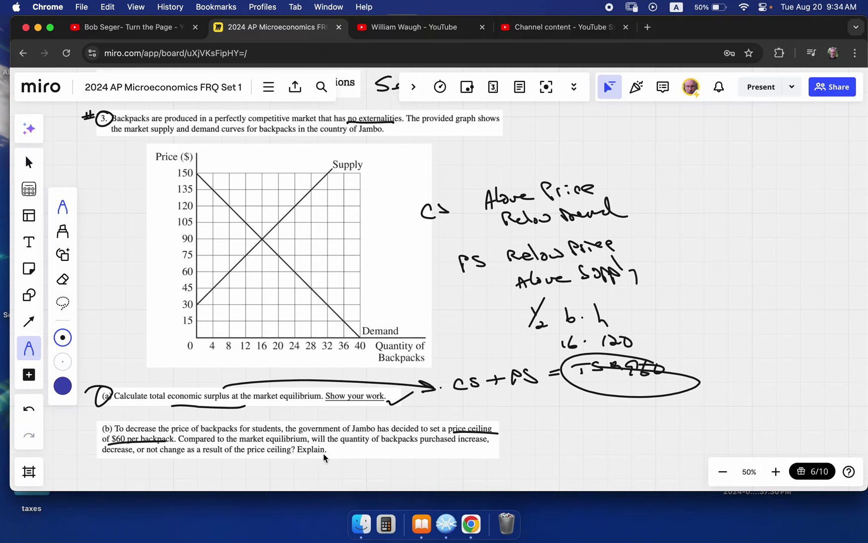
pyautogui.moveTo(448, 453)
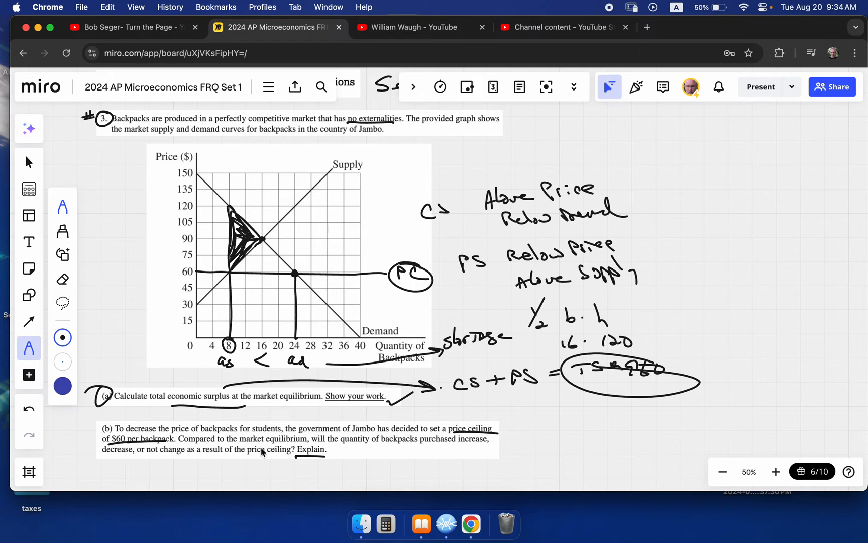
pyautogui.moveTo(370, 459)
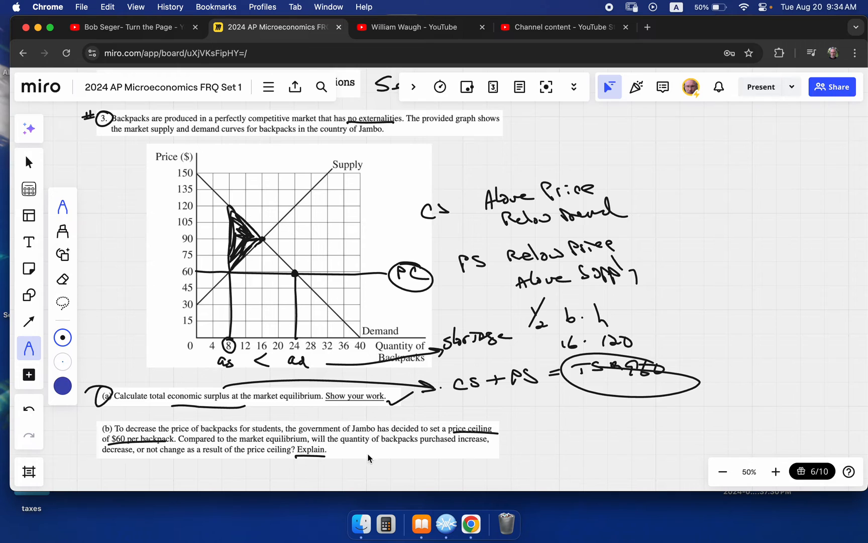
pyautogui.moveTo(437, 449)
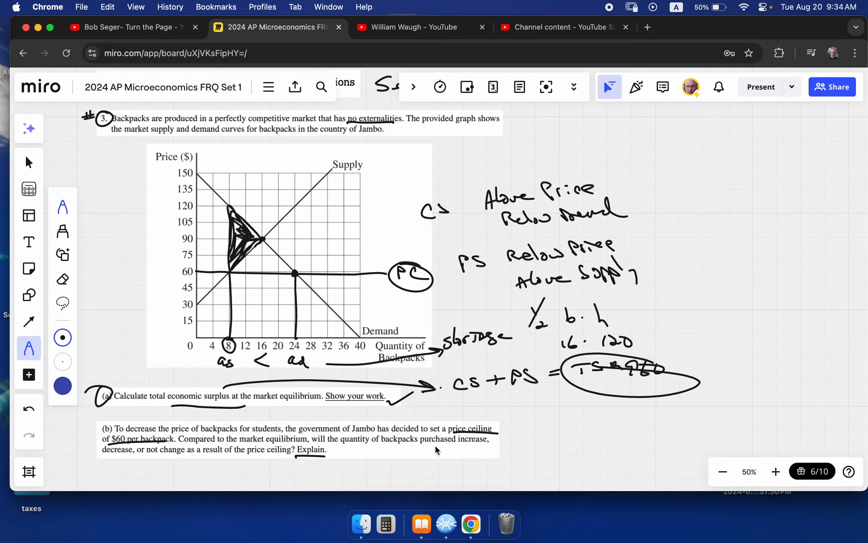
pyautogui.moveTo(149, 458)
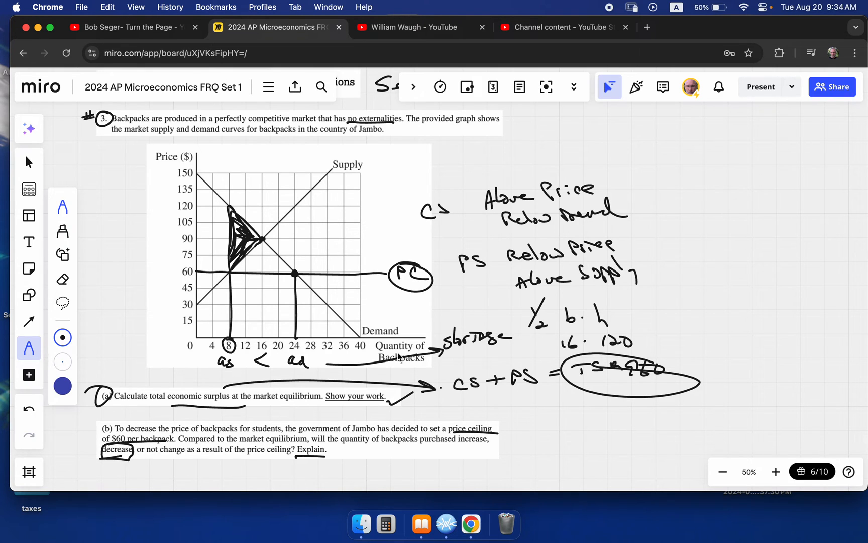
pyautogui.moveTo(437, 357)
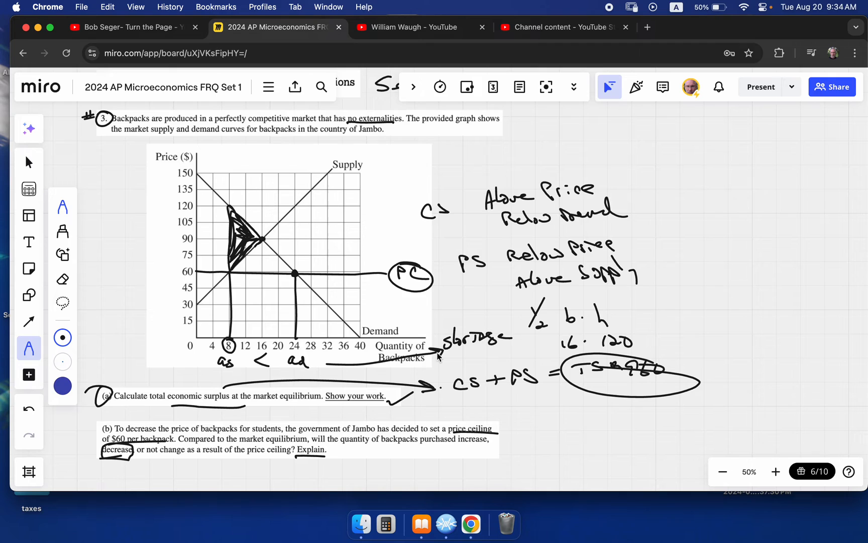
pyautogui.moveTo(241, 348)
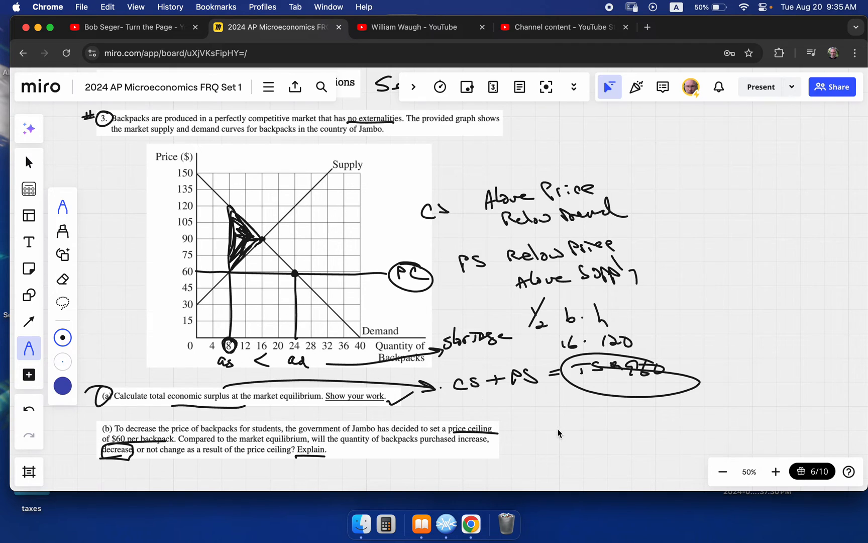
pyautogui.moveTo(243, 285)
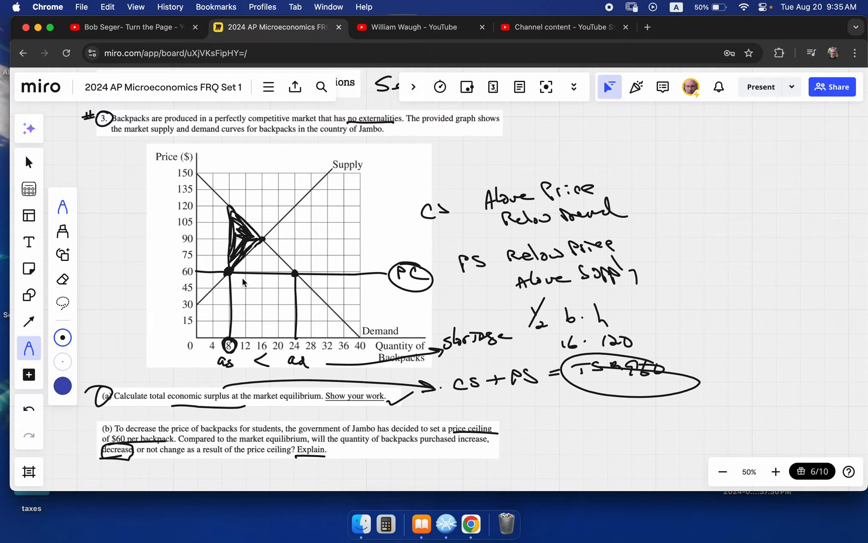
pyautogui.moveTo(415, 402)
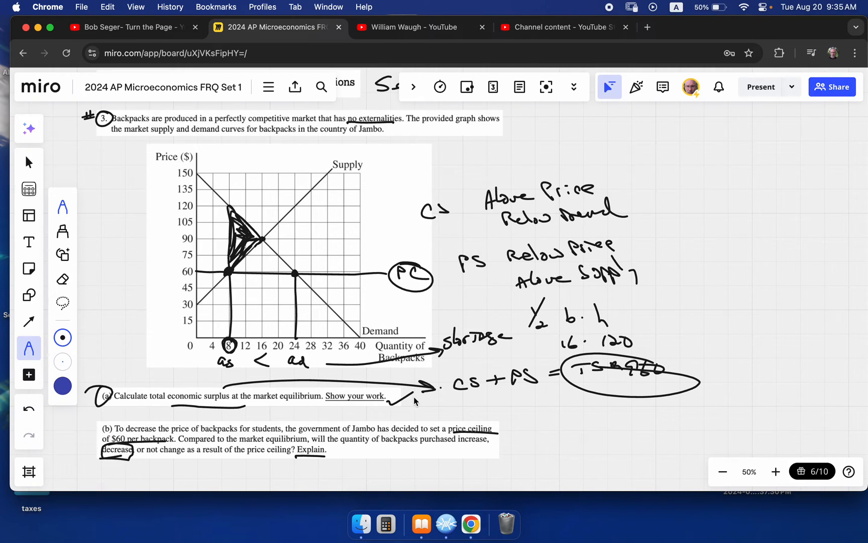
pyautogui.click(29, 347)
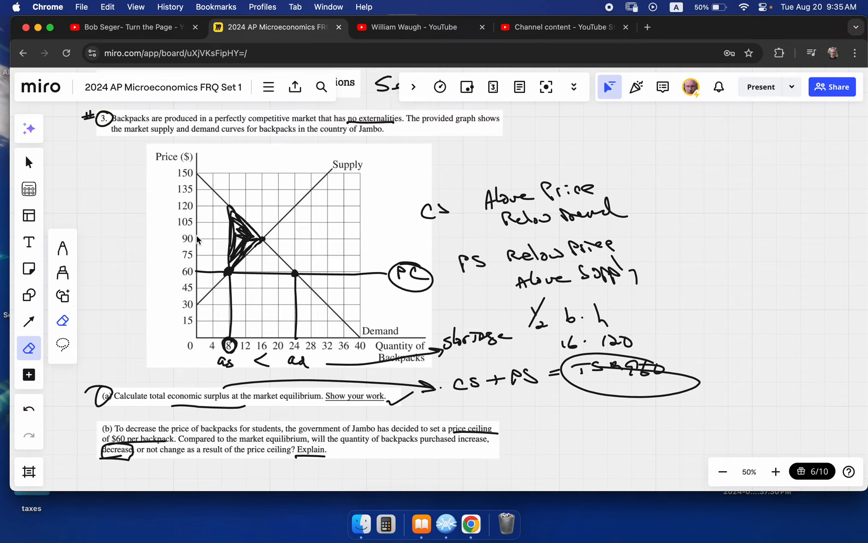
pyautogui.moveTo(282, 292)
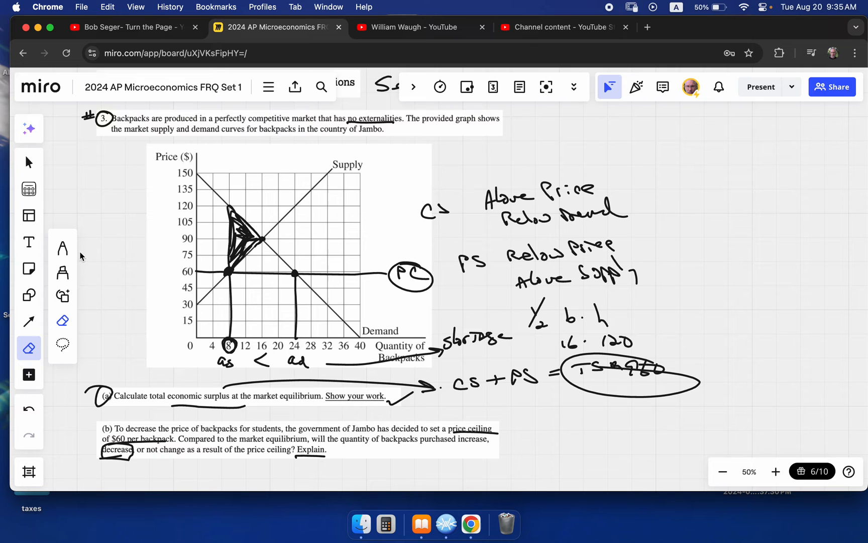
# Step: Scroll to part (c) and return to the pen to underline the subsidy phrase and circle (i) and (ii)
pyautogui.scroll(-3)
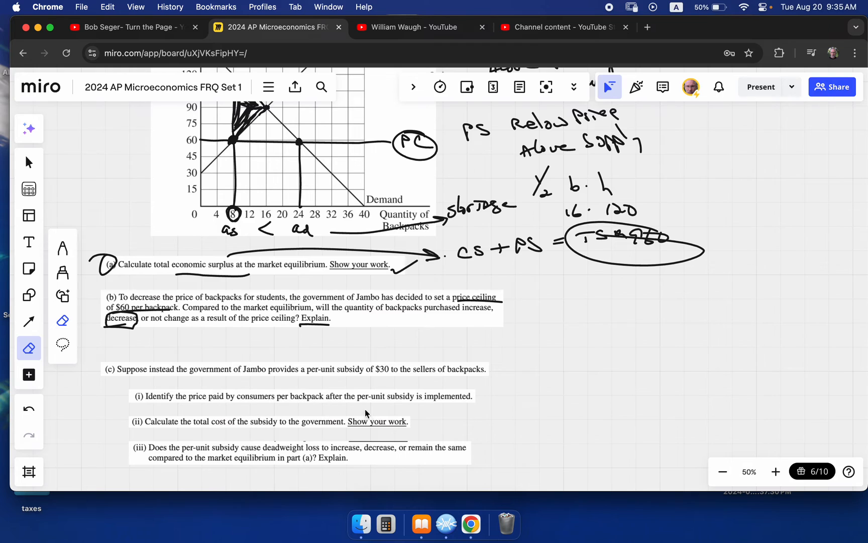
pyautogui.moveTo(396, 388)
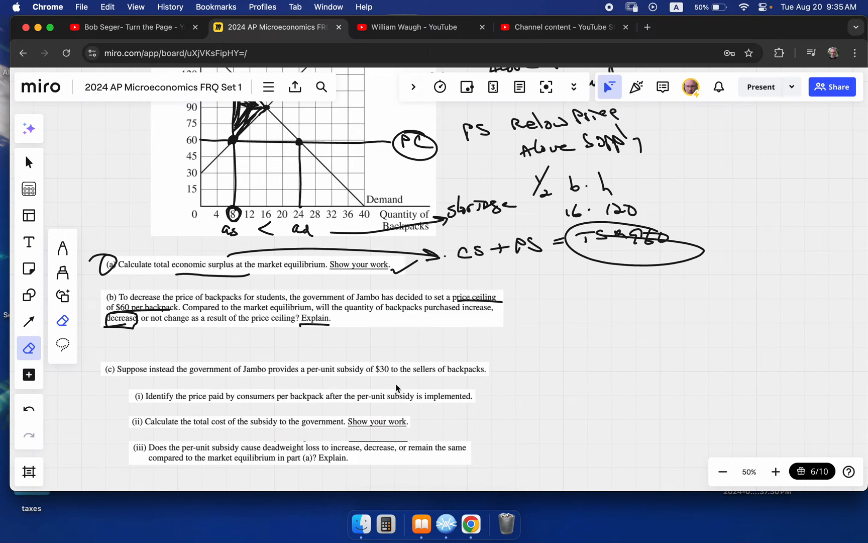
pyautogui.moveTo(375, 376)
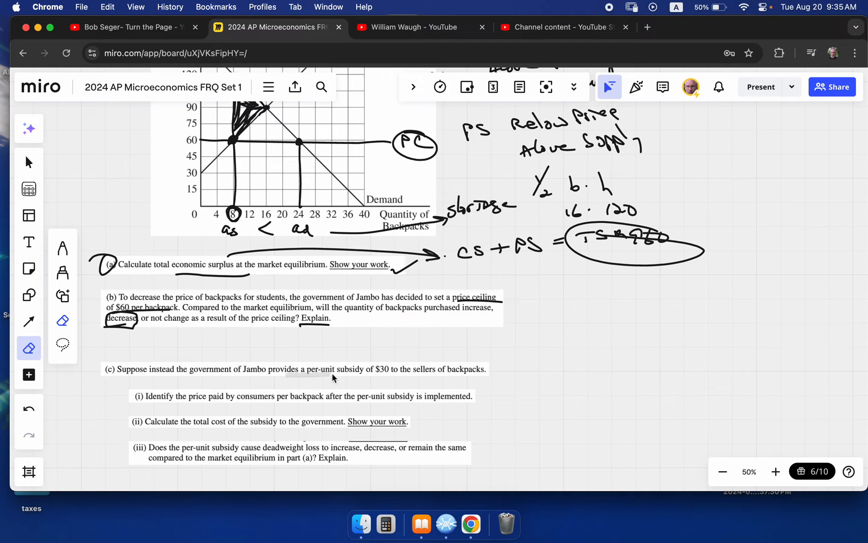
pyautogui.click(29, 348)
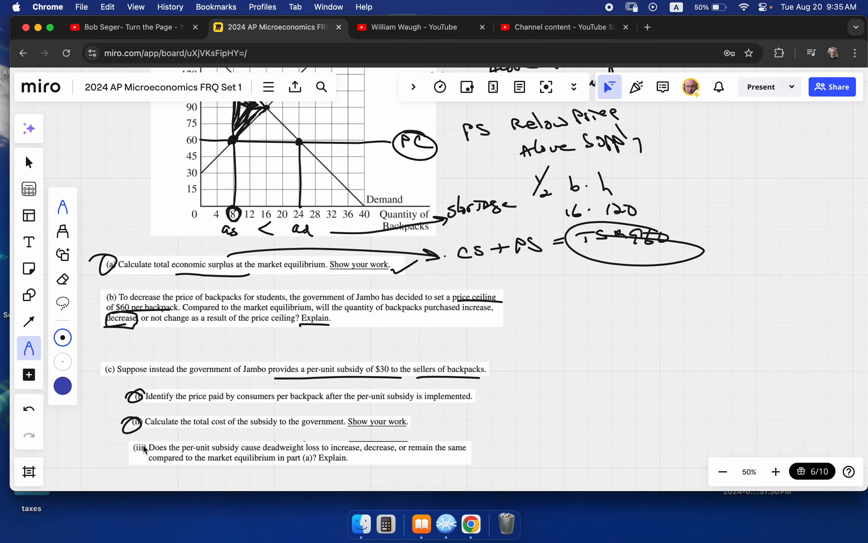
# Step: Scroll back up to the graph to circle the $30 subsidy and note it as the vertical distance between supply
pyautogui.scroll(3)
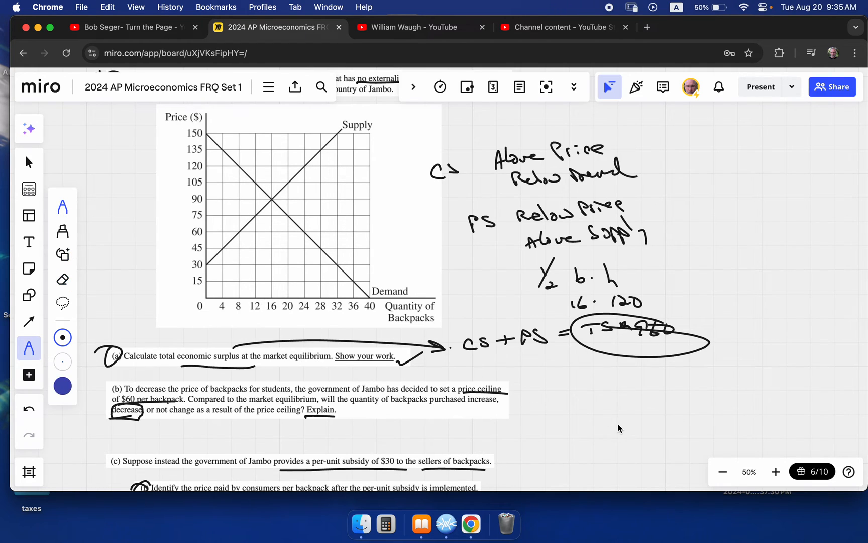
pyautogui.moveTo(379, 454)
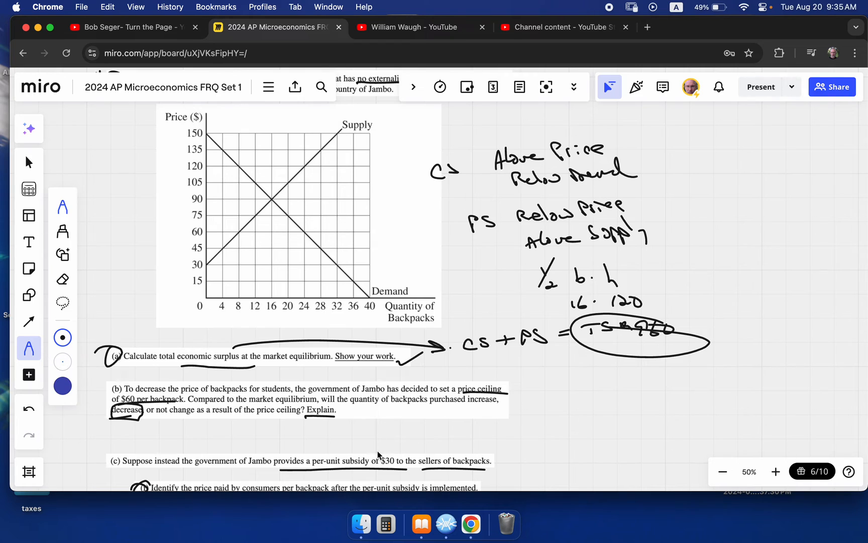
pyautogui.moveTo(584, 437)
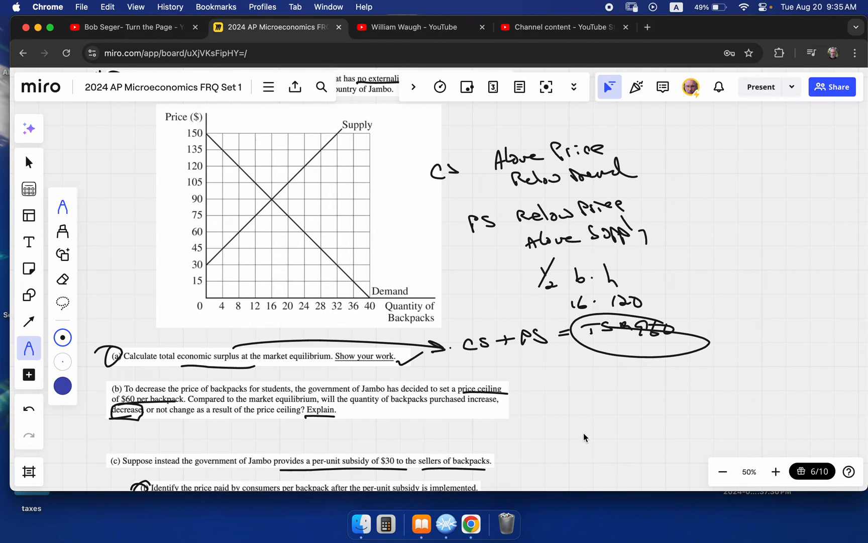
pyautogui.moveTo(594, 424)
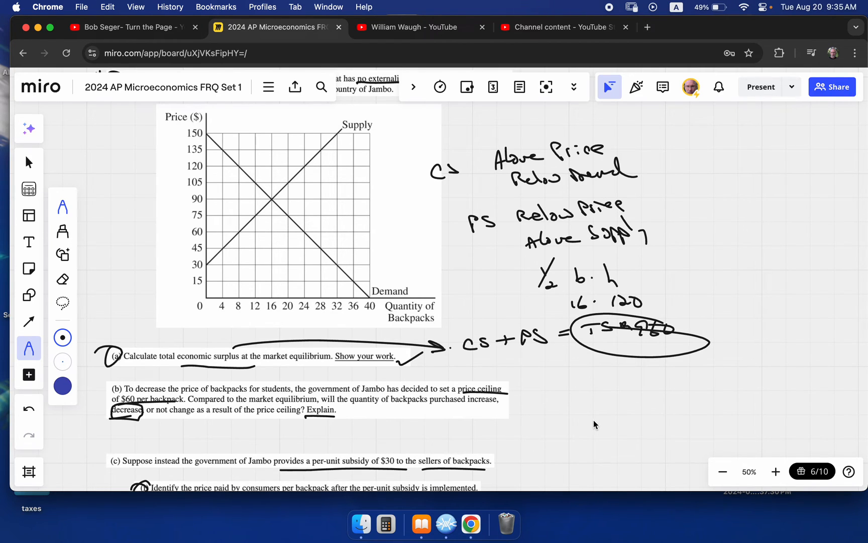
pyautogui.moveTo(533, 451)
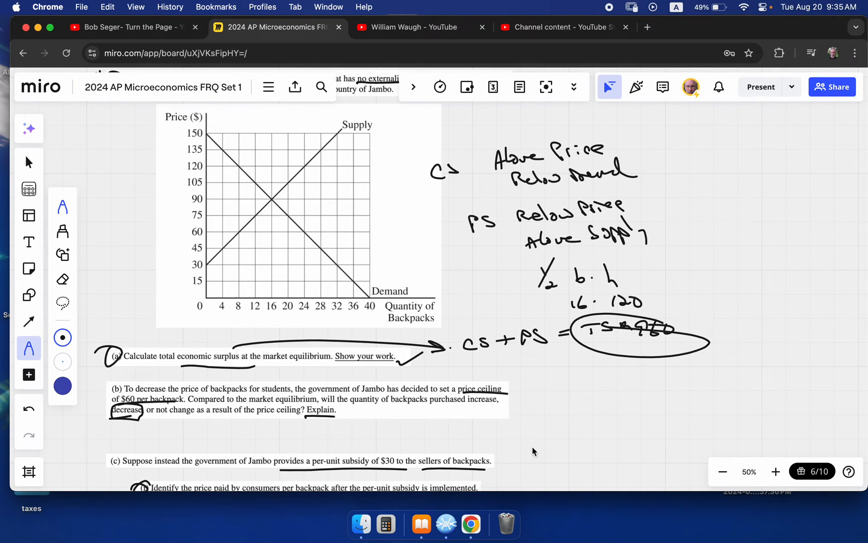
pyautogui.moveTo(502, 458)
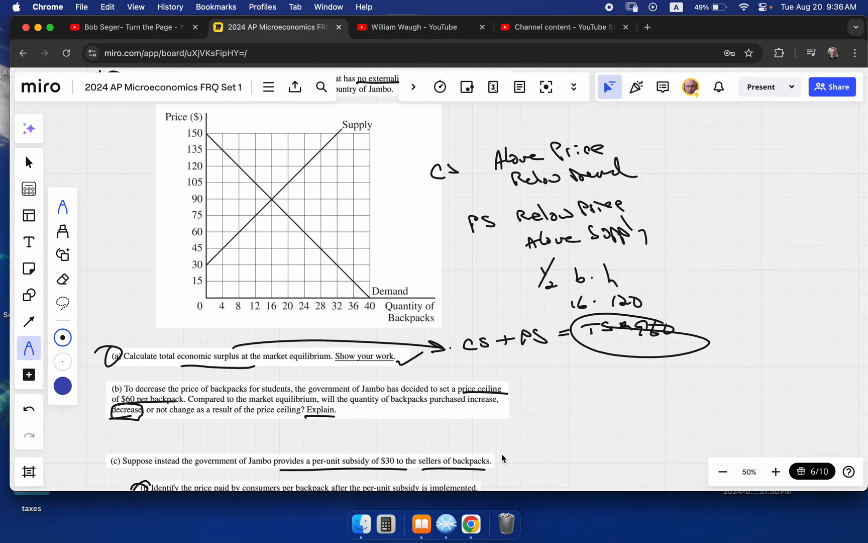
pyautogui.moveTo(400, 463)
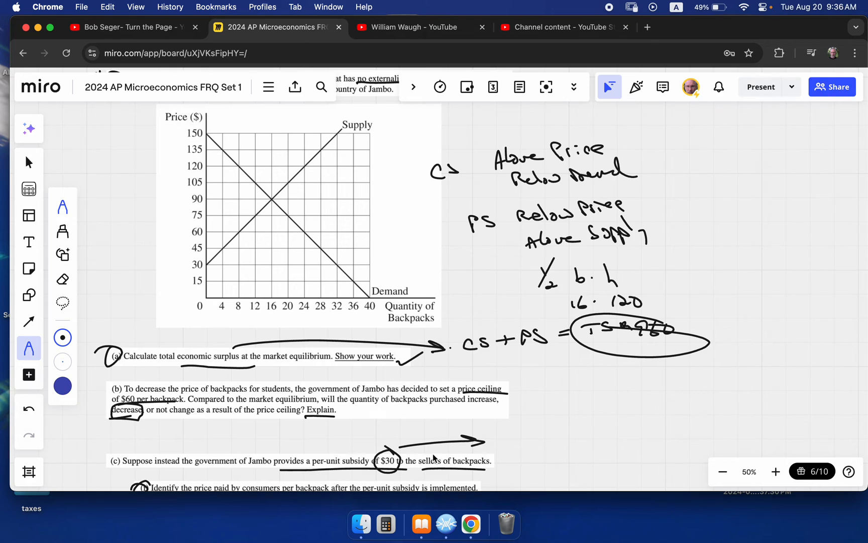
pyautogui.moveTo(514, 451)
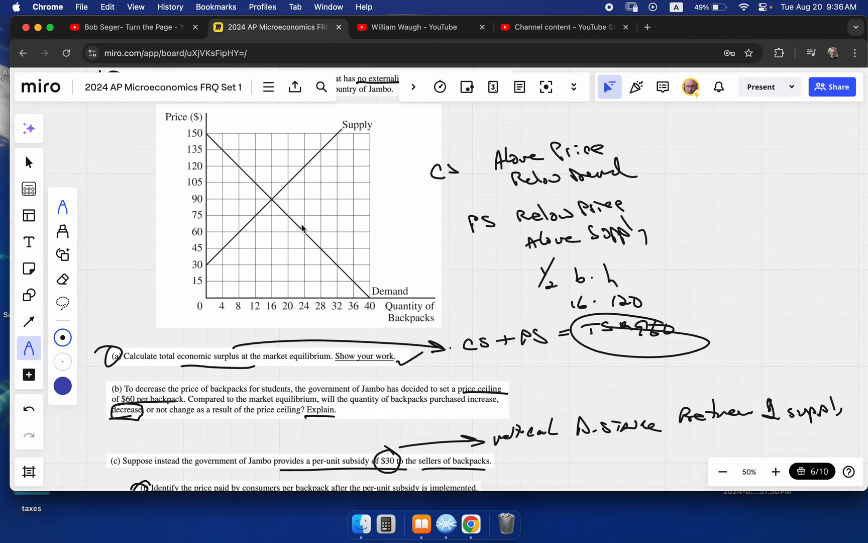
pyautogui.moveTo(272, 200)
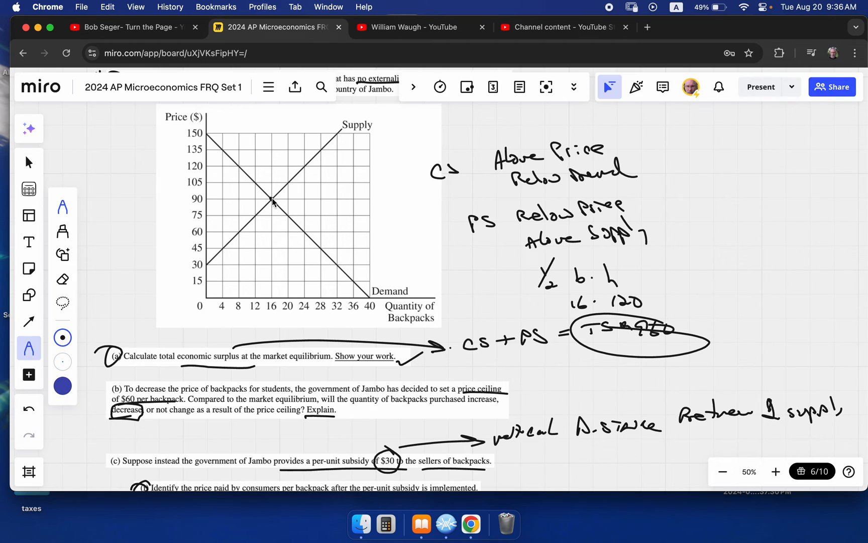
pyautogui.moveTo(277, 231)
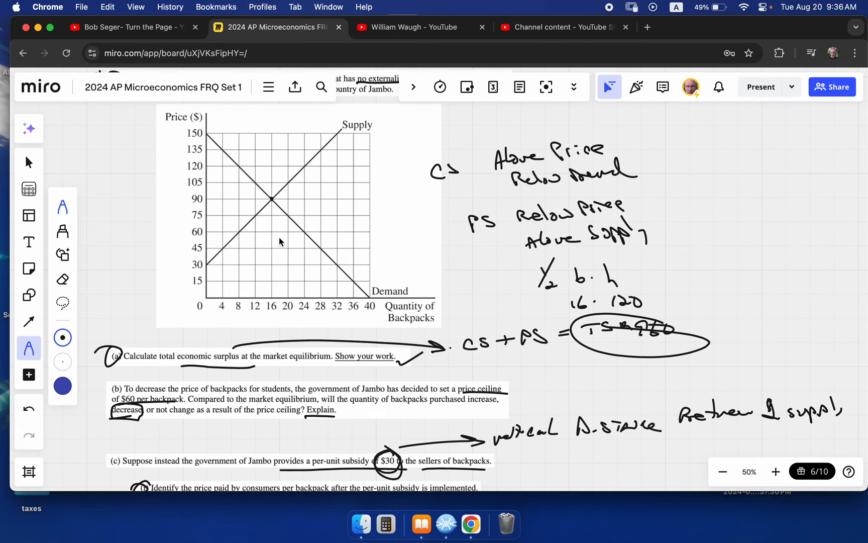
# Step: Plot a point $30 below supply to begin the shifted S2 curve toward $75 and 20 backpacks
pyautogui.click(271, 230)
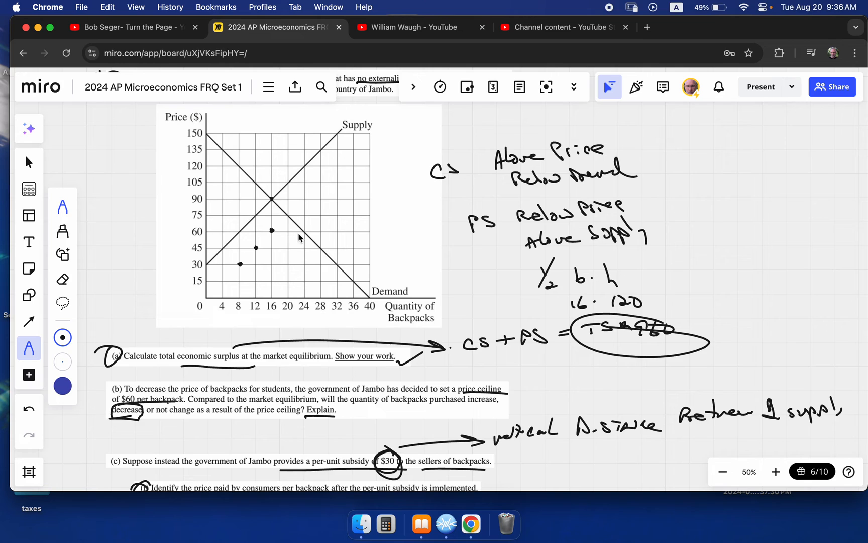
pyautogui.moveTo(262, 250)
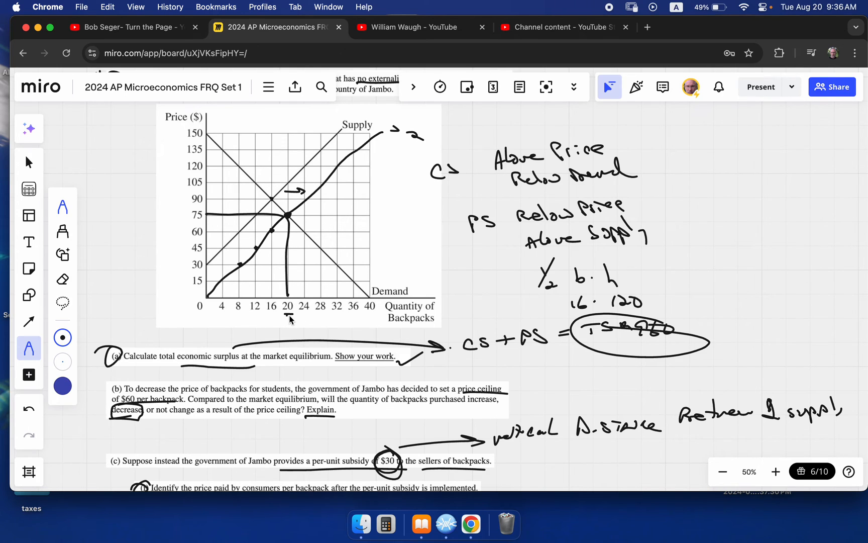
pyautogui.moveTo(515, 436)
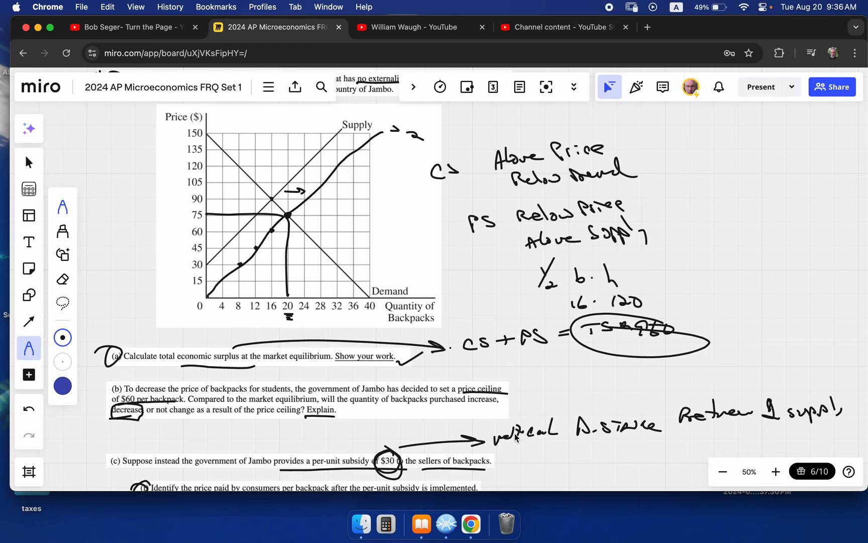
pyautogui.moveTo(400, 387)
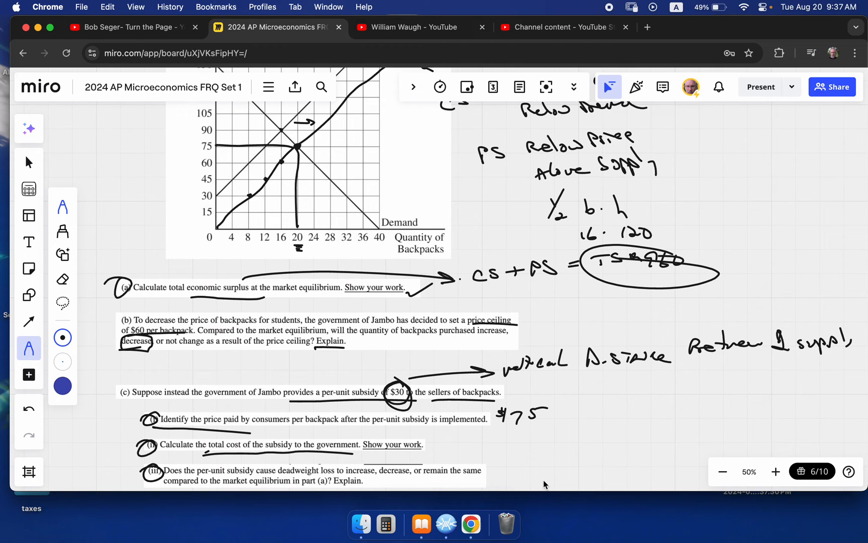
pyautogui.moveTo(451, 443)
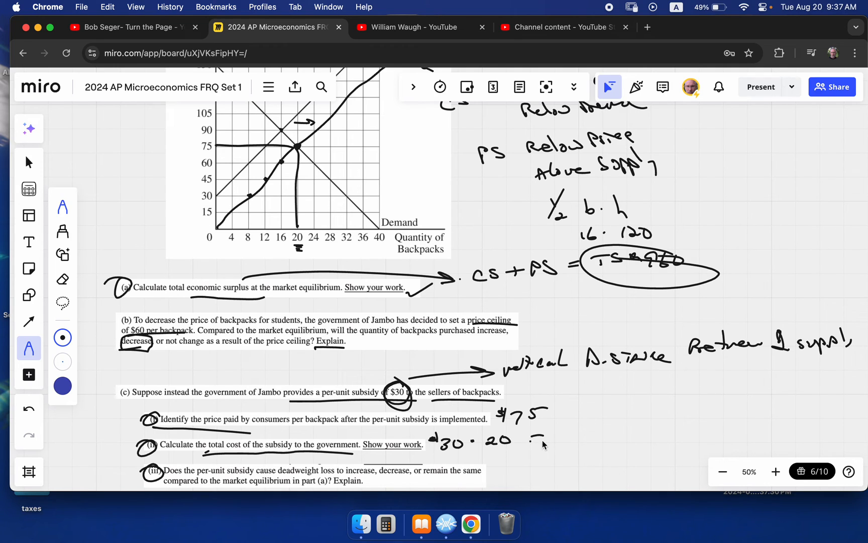
# Step: Write $75 beside (i) and $30·20 = $600 beside (ii), then scroll toward (iii)
pyautogui.click(536, 438)
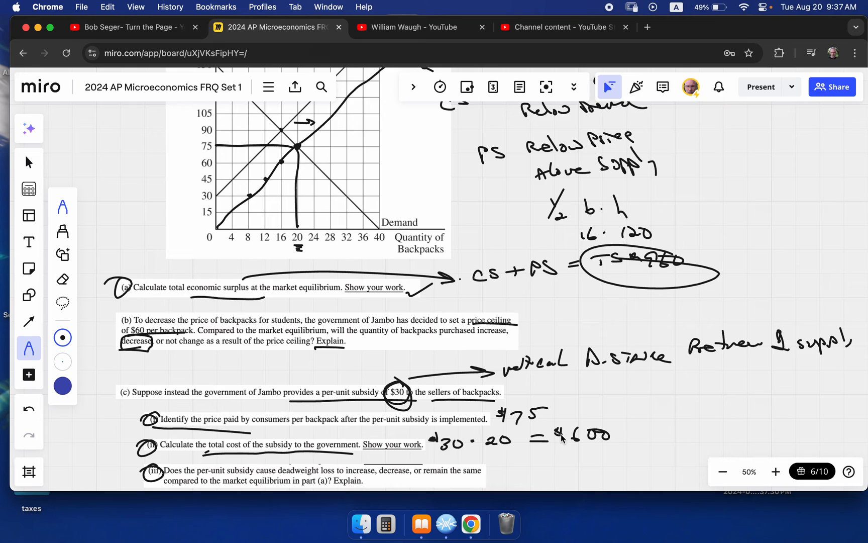
pyautogui.moveTo(256, 483)
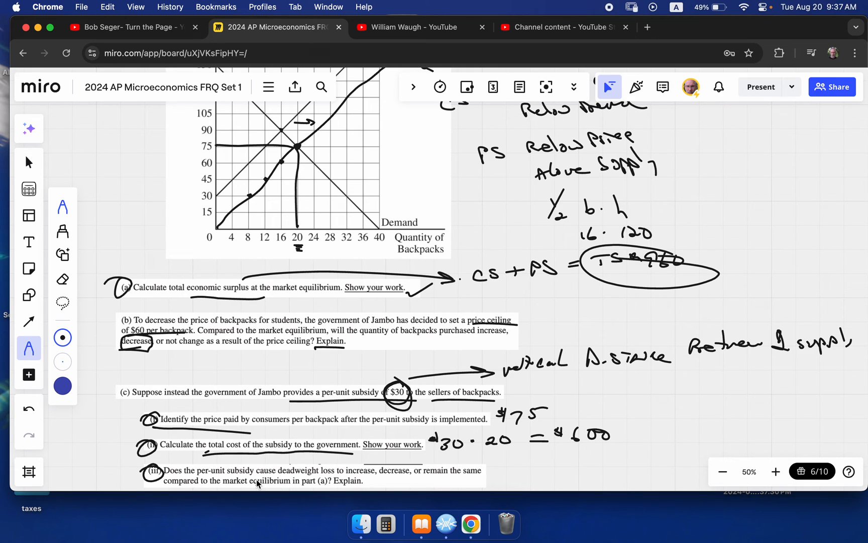
pyautogui.moveTo(420, 492)
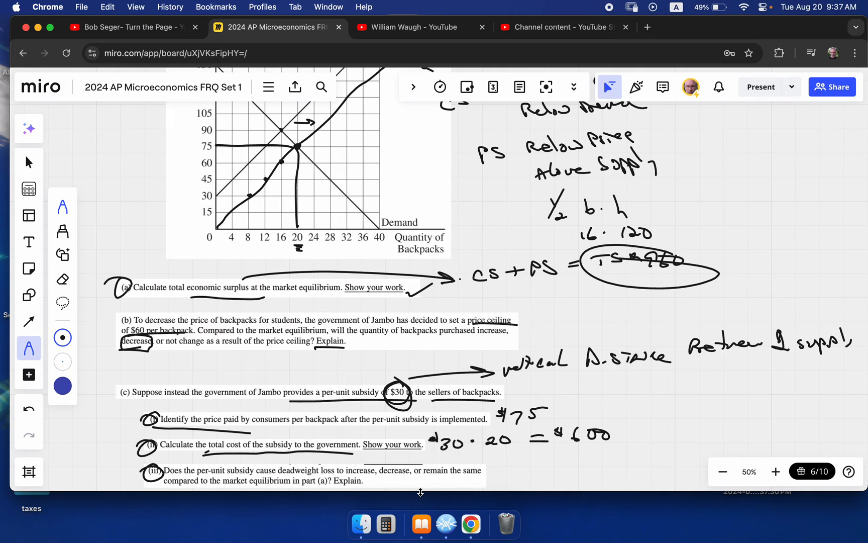
pyautogui.moveTo(504, 471)
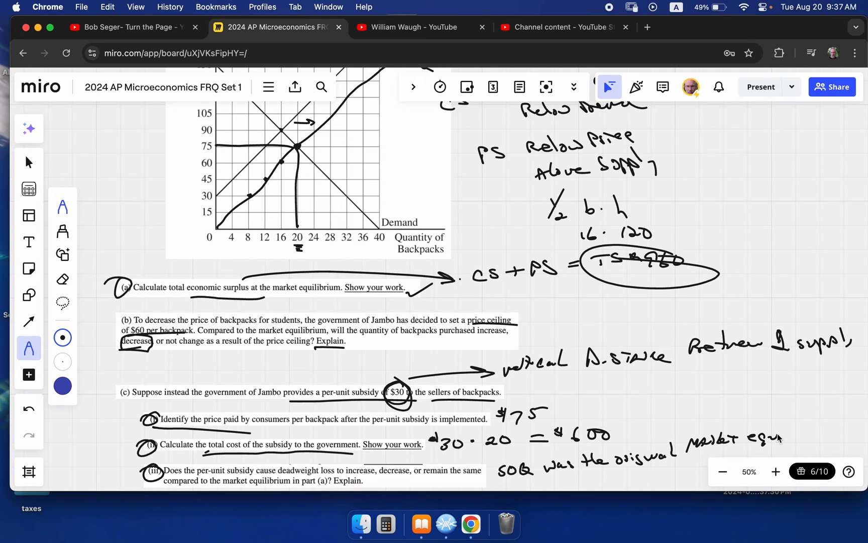
pyautogui.scroll(-3)
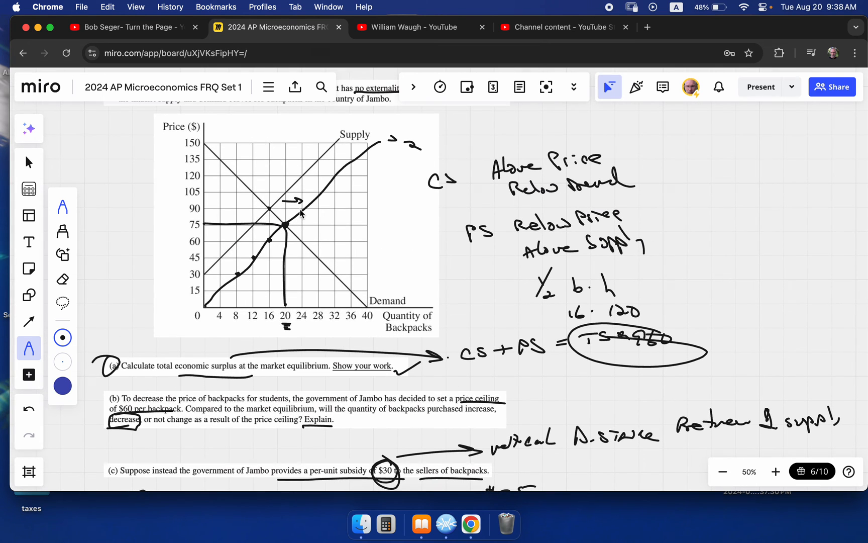
pyautogui.moveTo(290, 213)
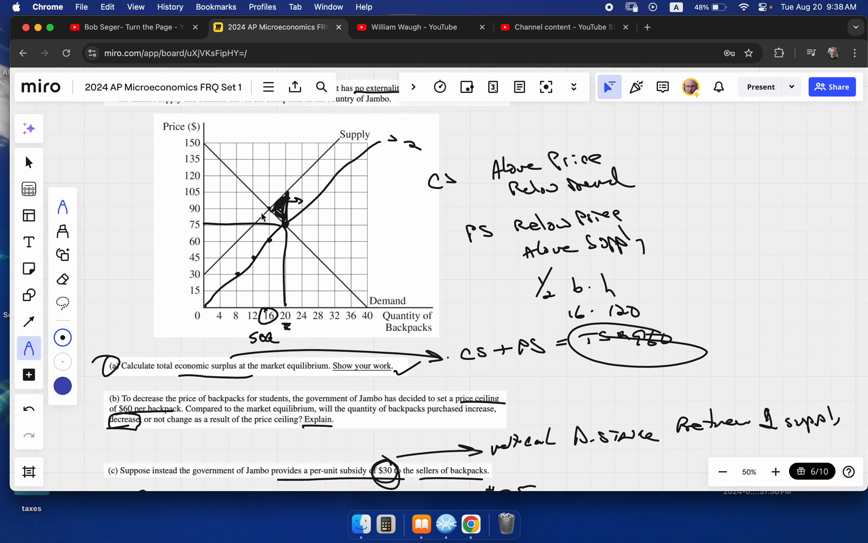
pyautogui.moveTo(301, 326)
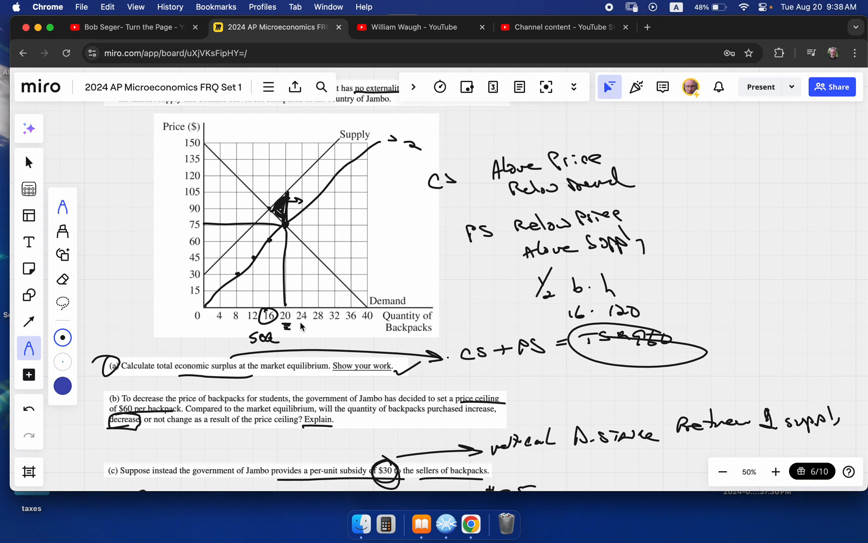
pyautogui.moveTo(639, 375)
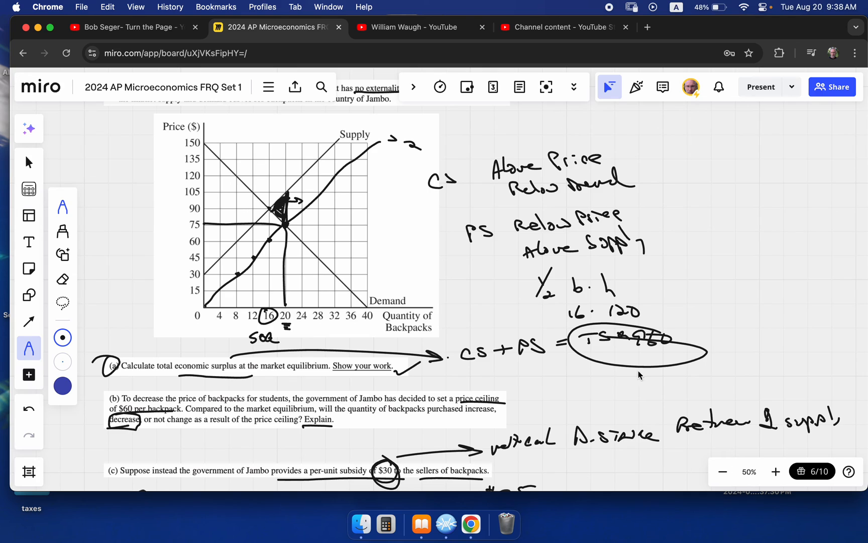
pyautogui.moveTo(569, 365)
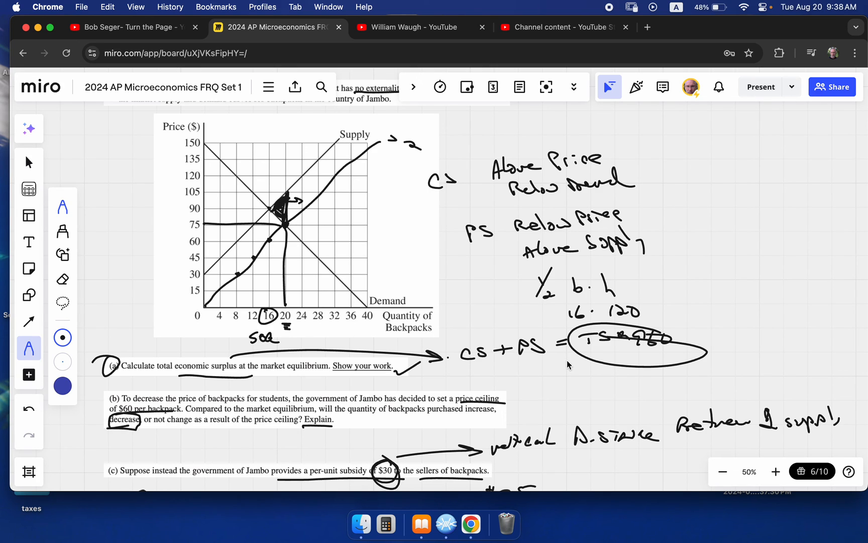
pyautogui.moveTo(562, 379)
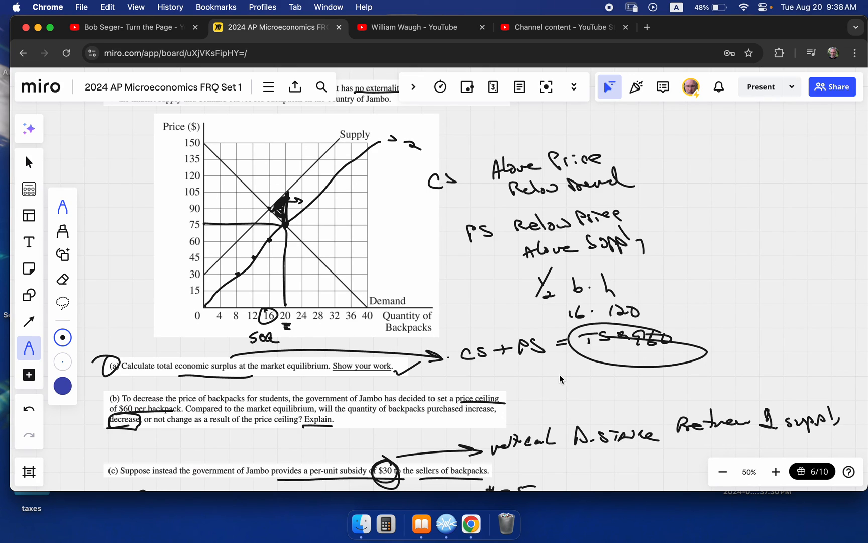
pyautogui.moveTo(546, 385)
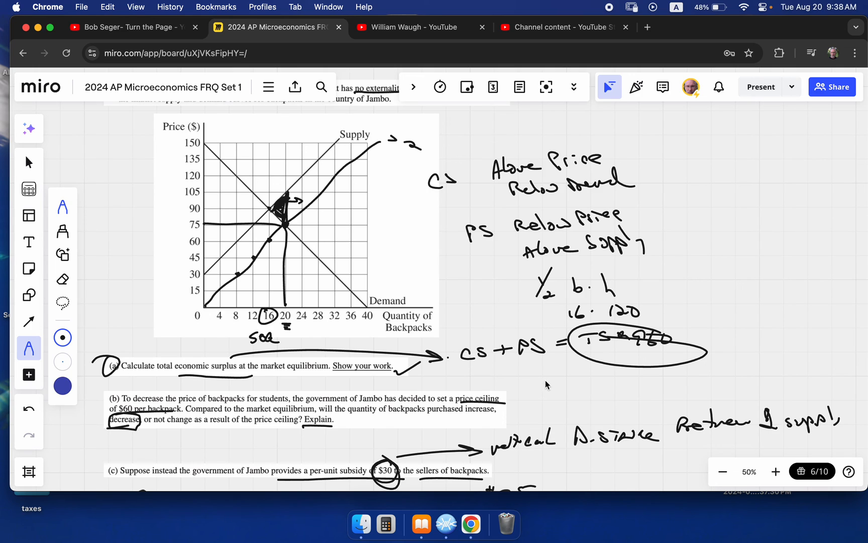
pyautogui.moveTo(396, 334)
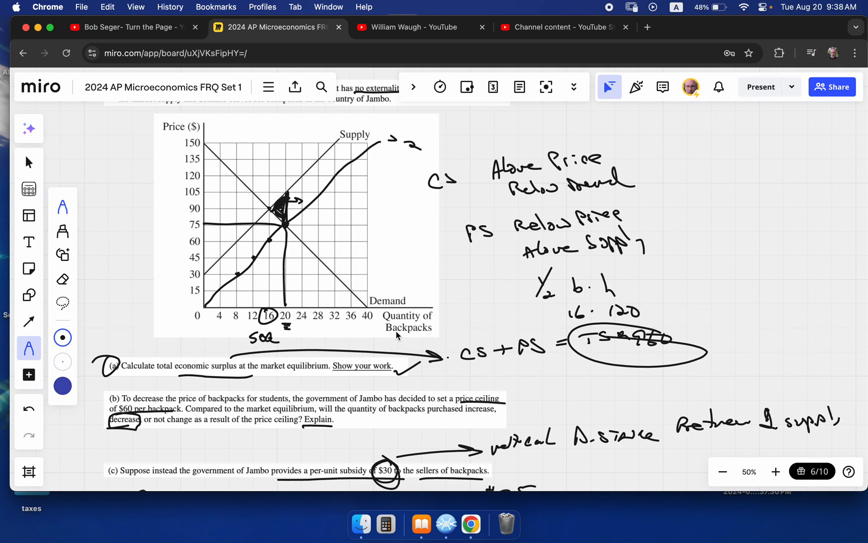
pyautogui.moveTo(540, 383)
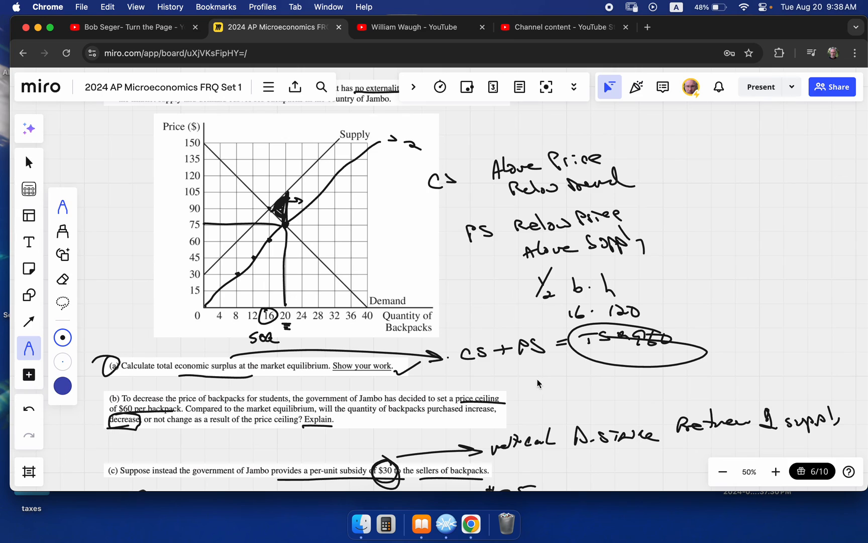
pyautogui.moveTo(372, 300)
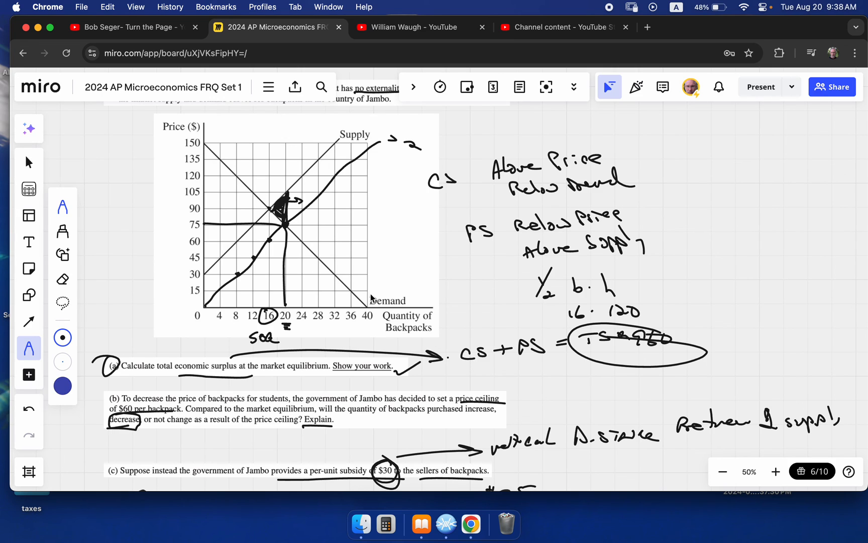
pyautogui.moveTo(307, 219)
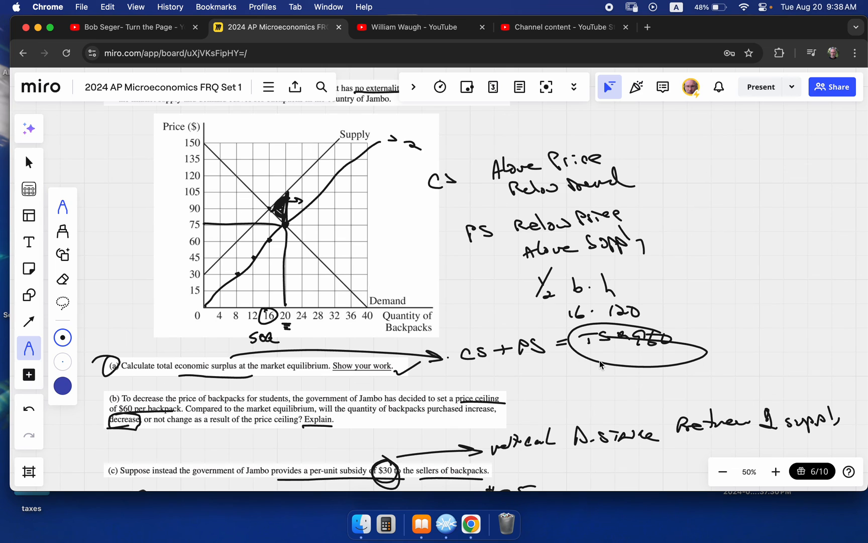
# Step: Scroll down through (iii) while writing that the $30 subsidy pushes the market past the SOQ
pyautogui.scroll(-3)
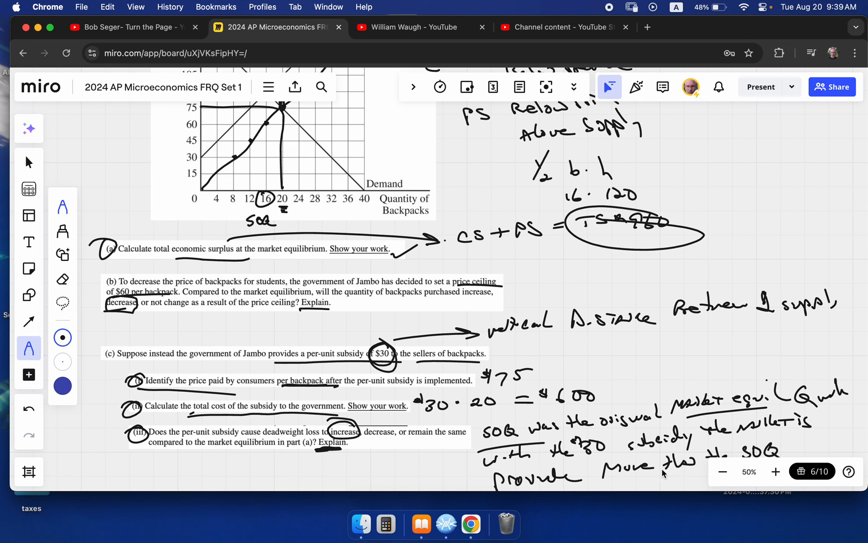
pyautogui.scroll(-3)
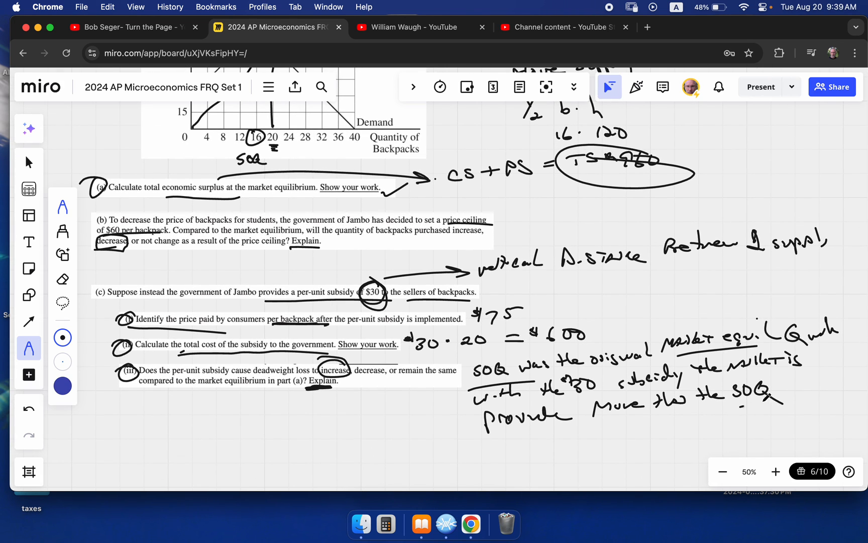